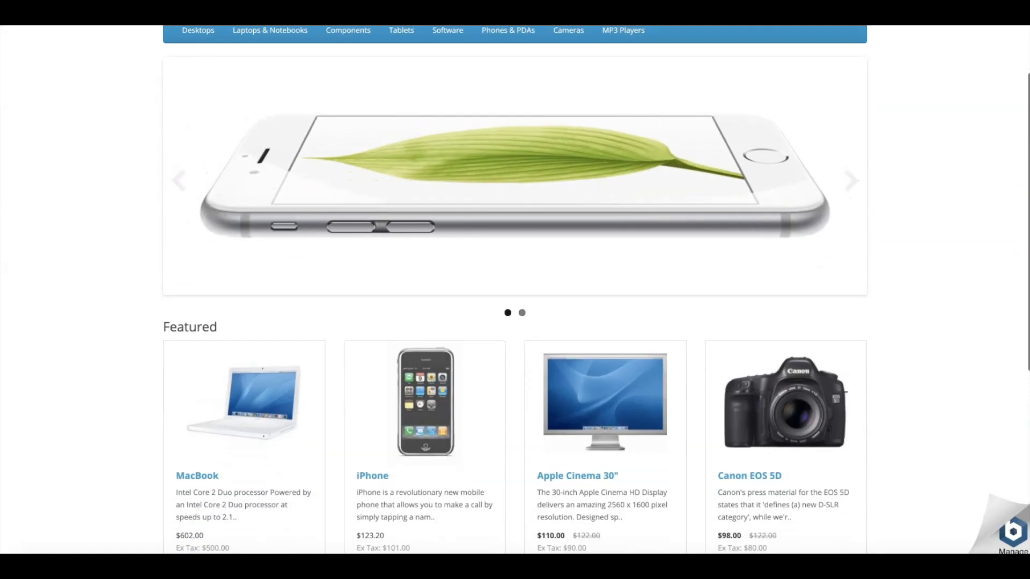
Step: Add three iPhones to the OpenCart cart and view it, showing $369.60
scroll(down, 3)
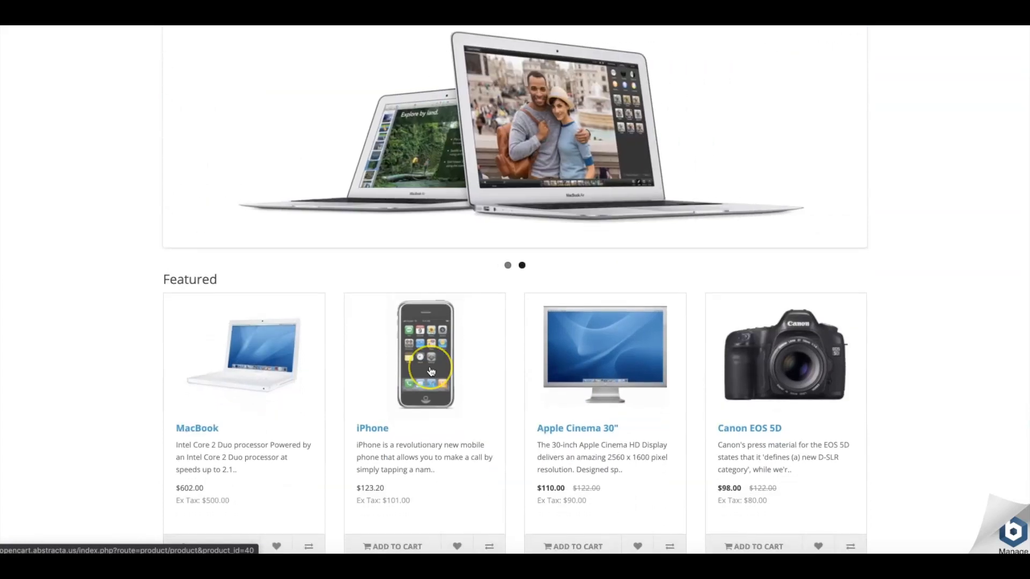
click(428, 371)
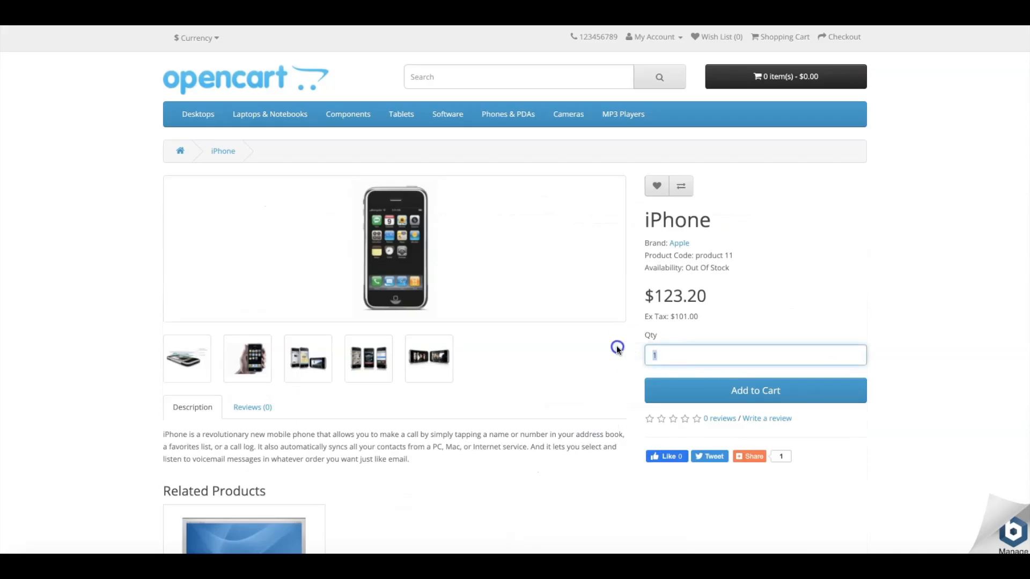
click(755, 390)
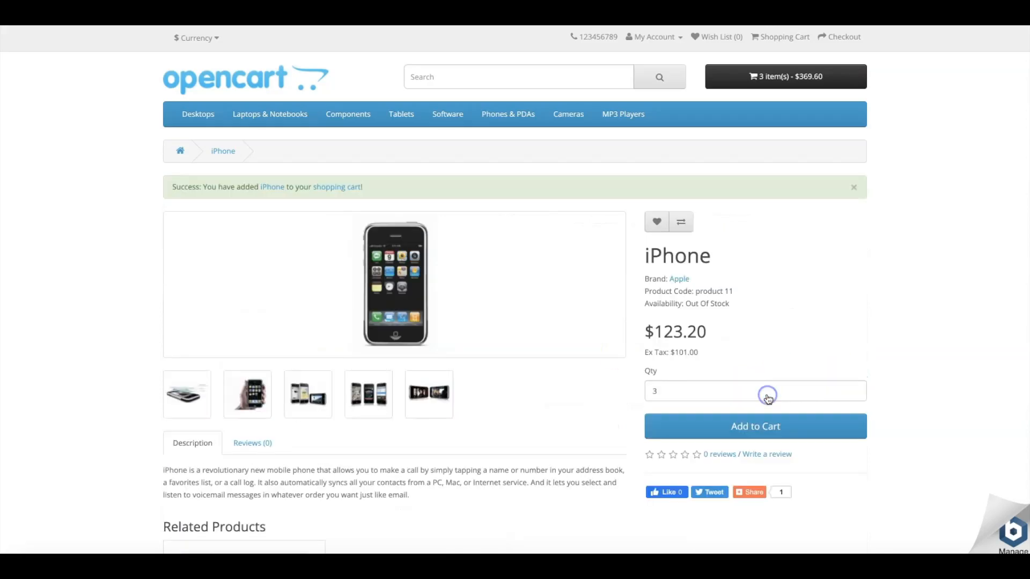
click(783, 37)
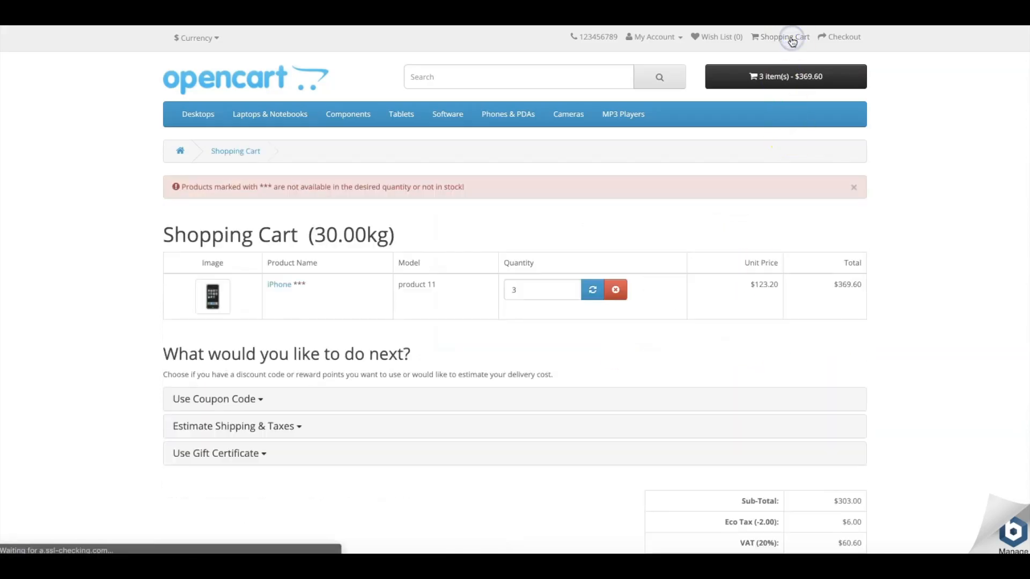
mouse_move(925, 175)
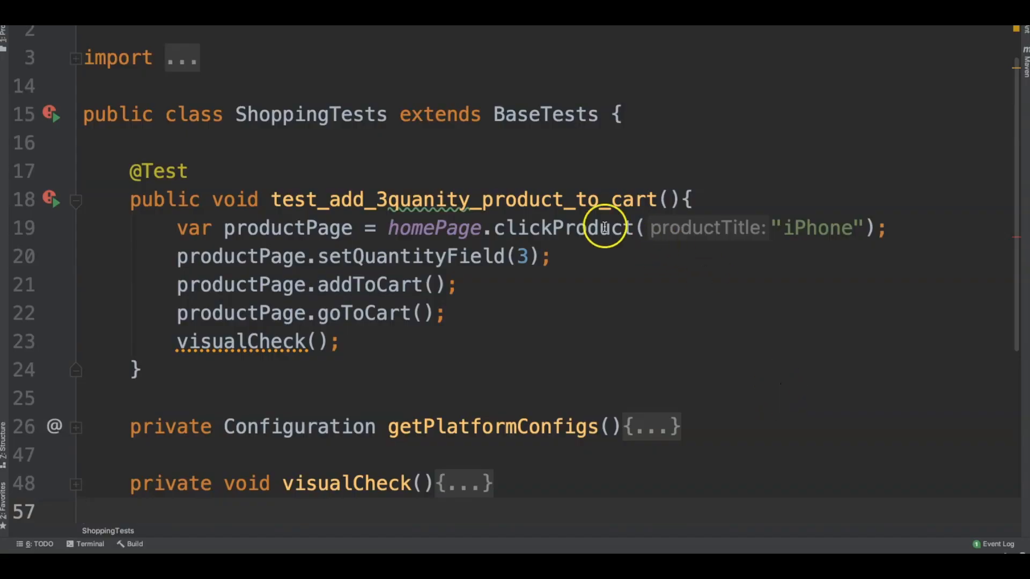
mouse_move(457, 326)
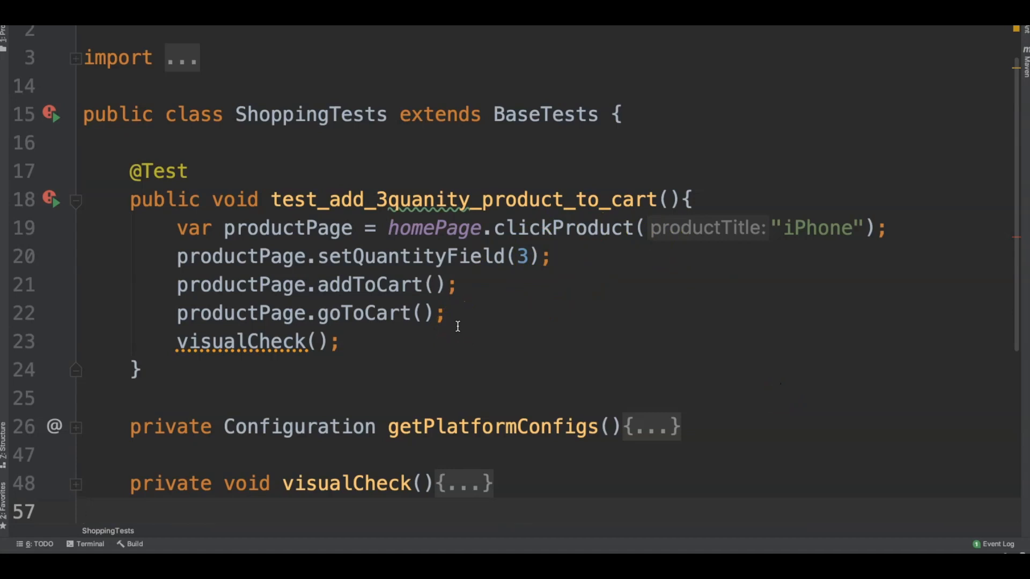
click(76, 427)
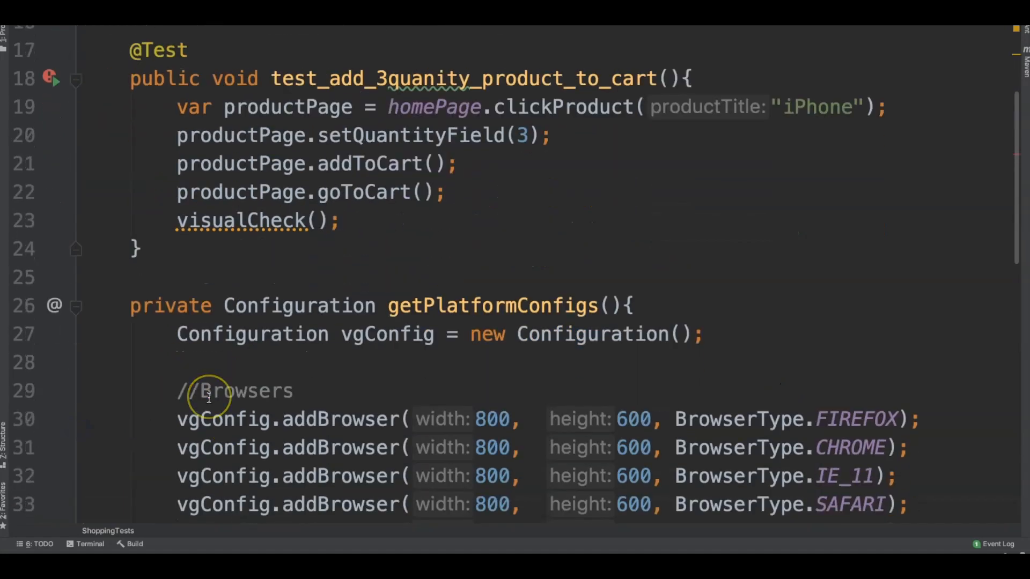
scroll(down, 3)
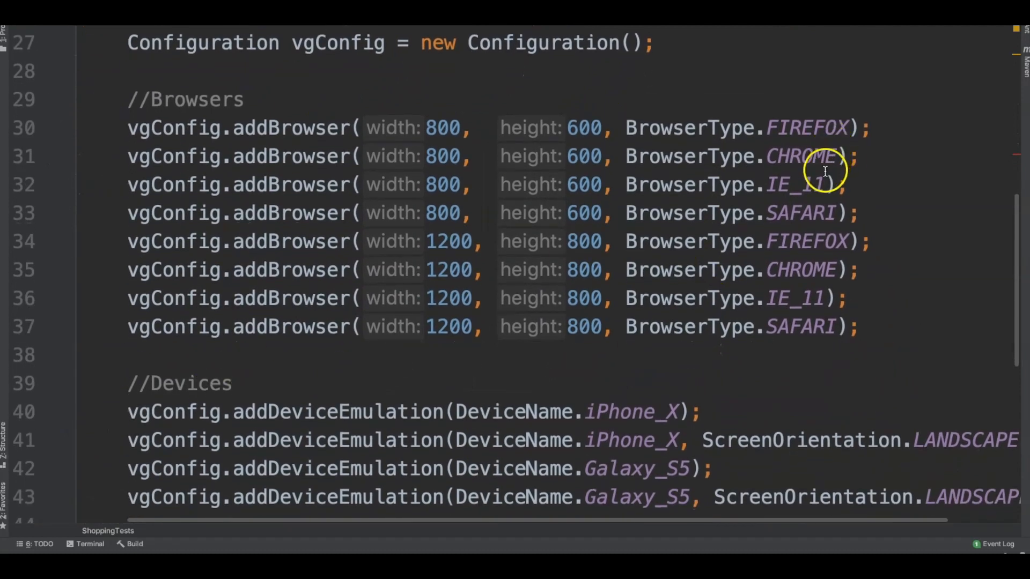
mouse_move(392, 182)
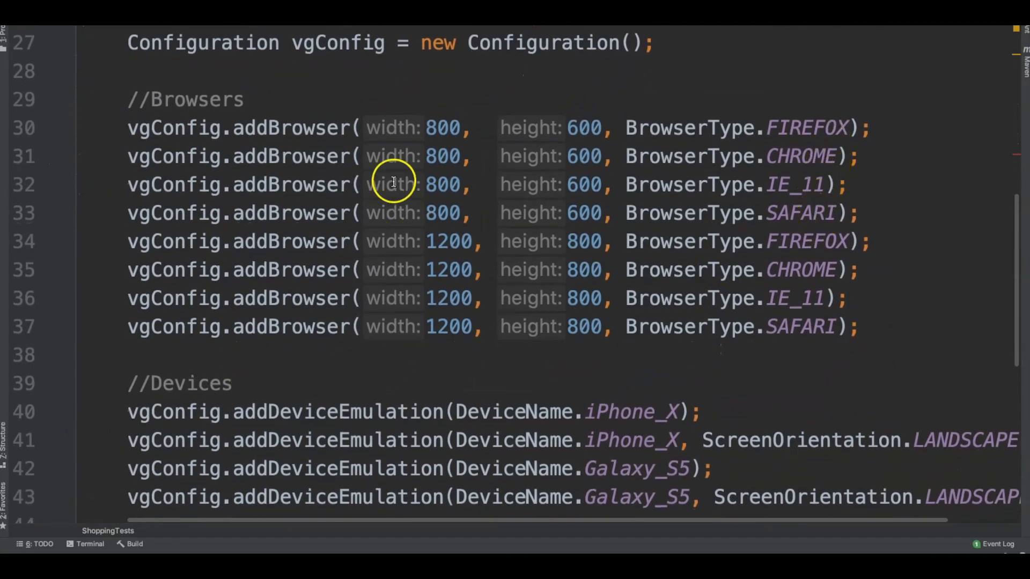
mouse_move(499, 252)
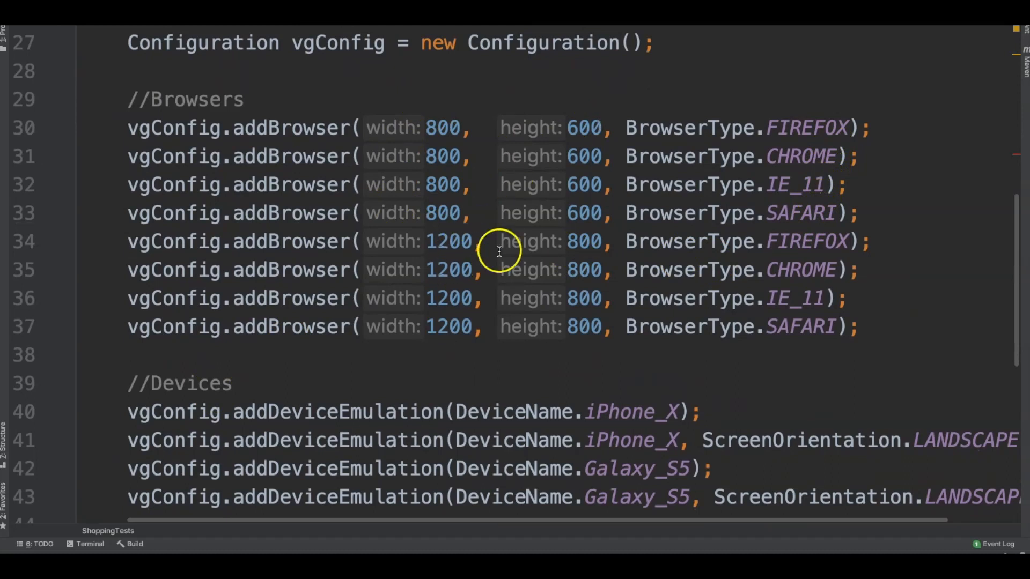
scroll(down, 3)
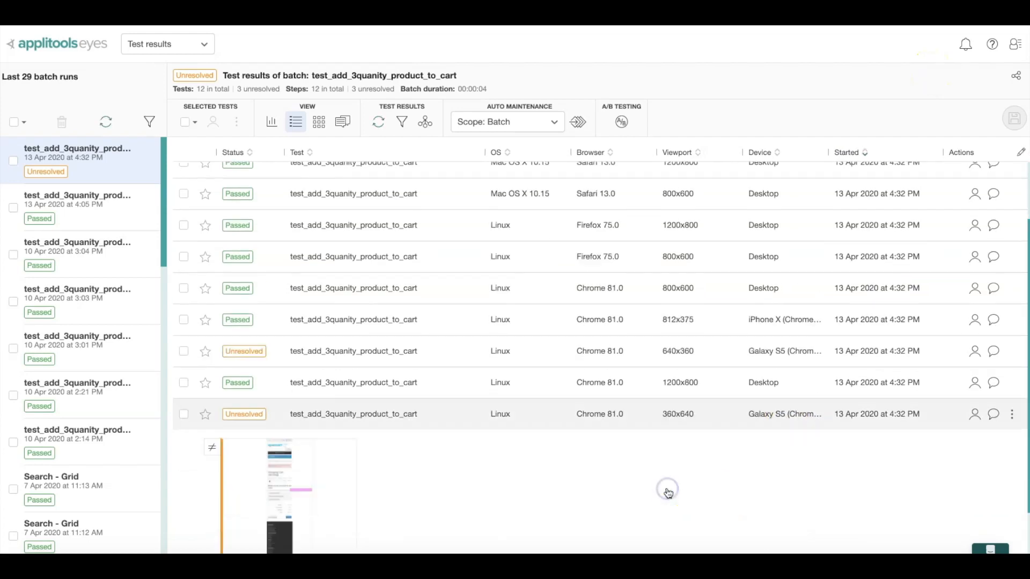
Step: Open the unresolved Galaxy S5 checkpoint to inspect its white-space: nowrap root cause
click(353, 414)
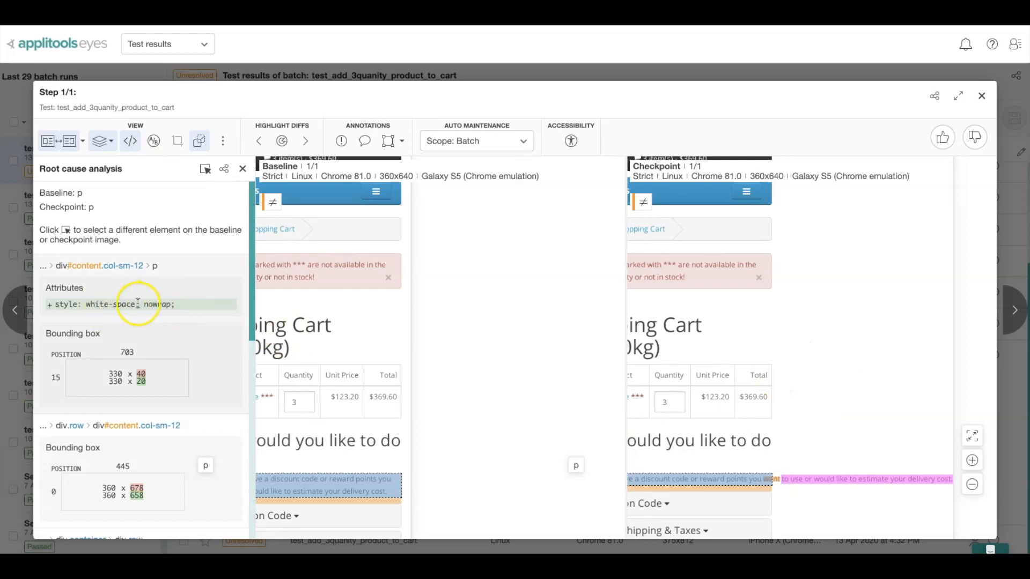
mouse_move(173, 304)
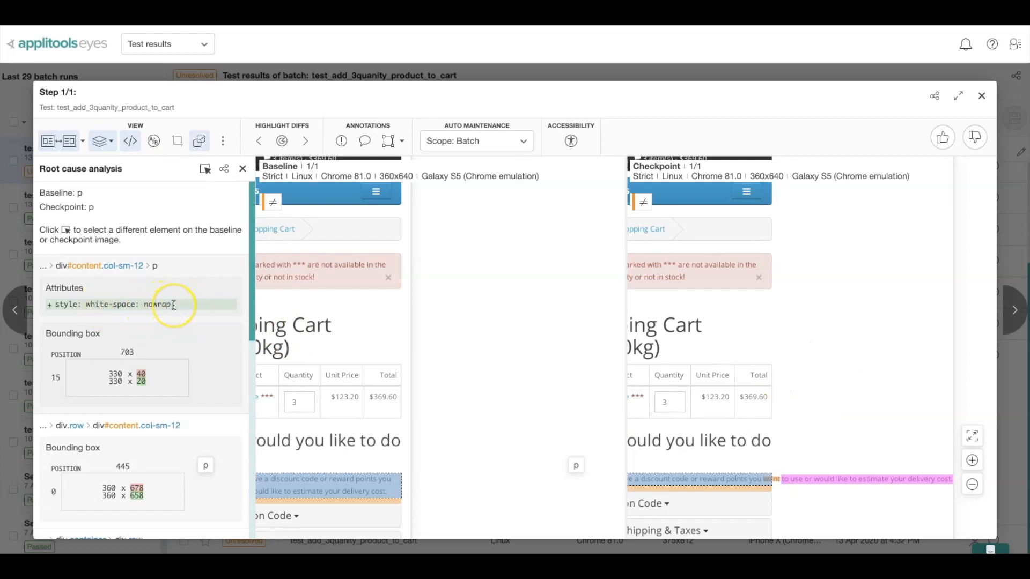